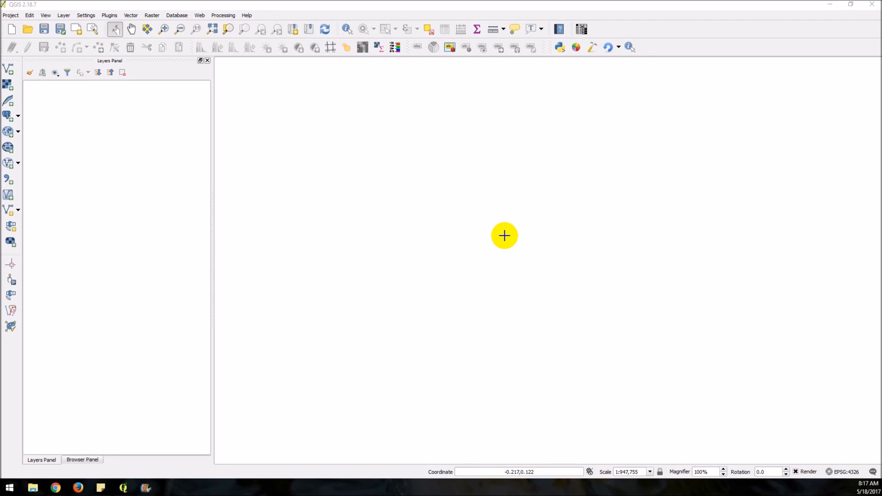
mouse_move(334, 235)
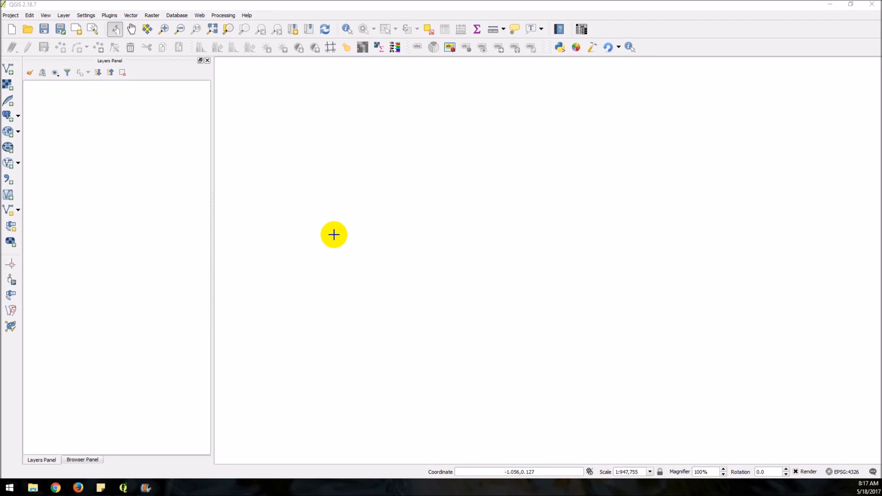
mouse_move(334, 231)
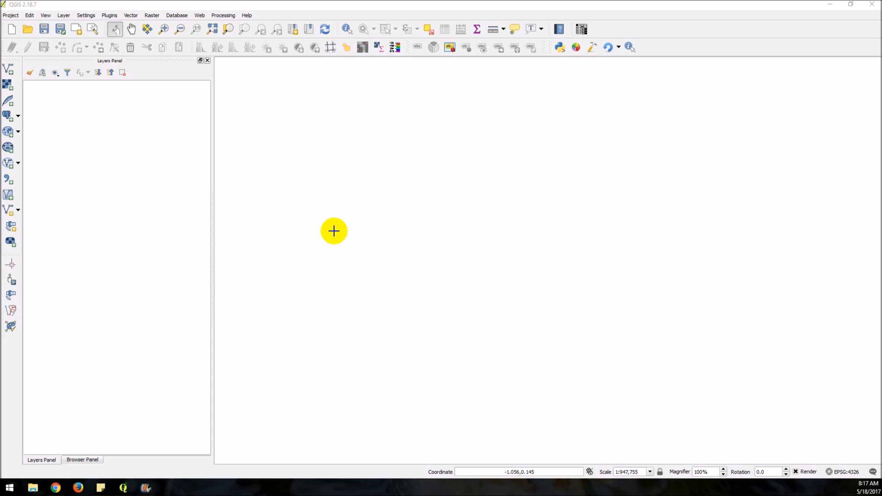
mouse_move(286, 148)
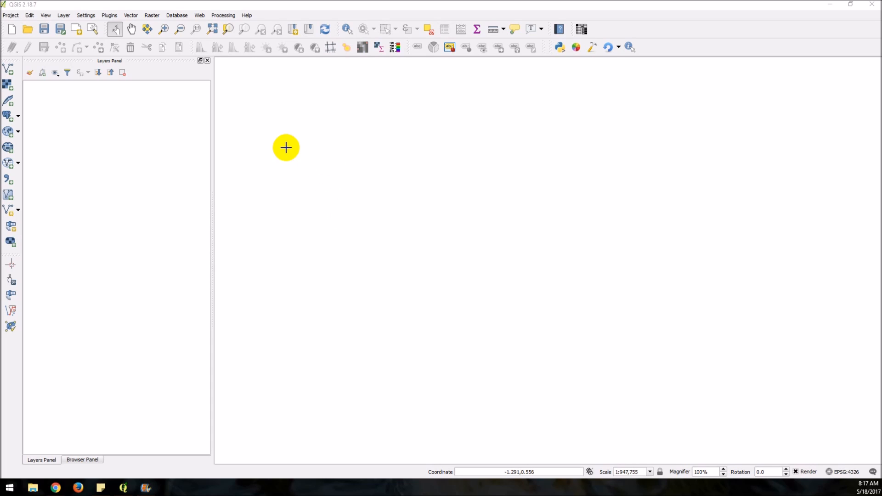
mouse_move(324, 82)
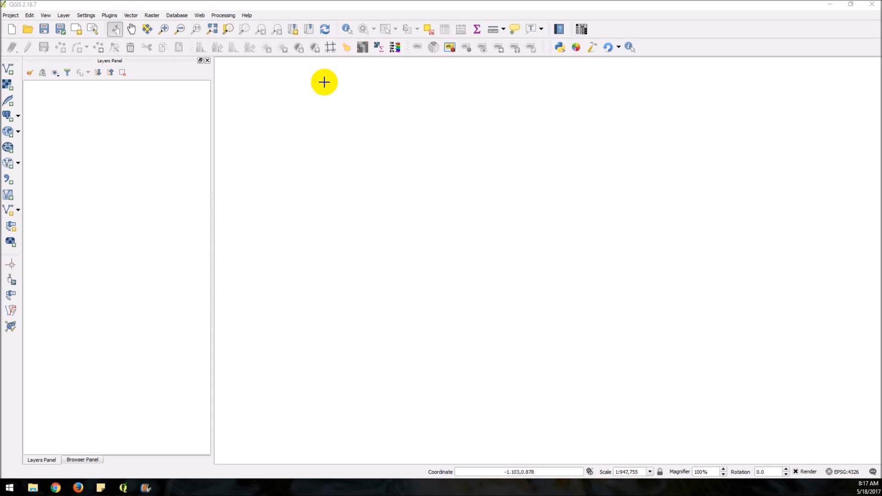
mouse_move(211, 359)
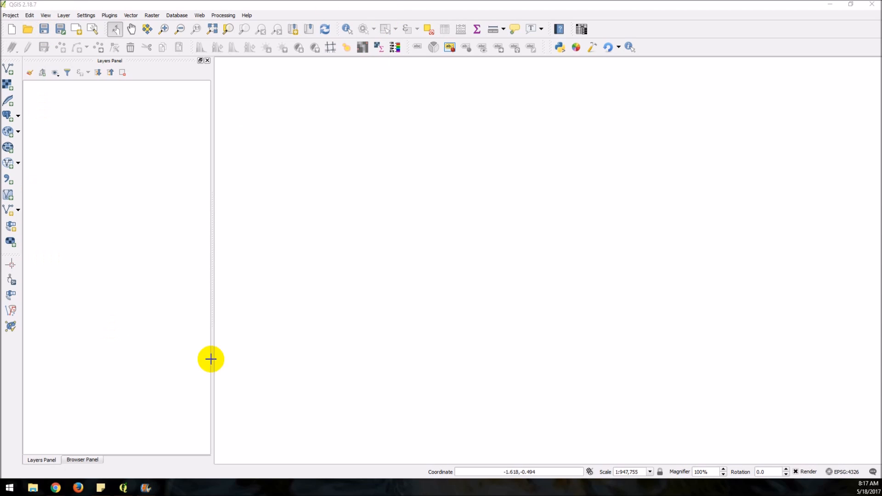
mouse_move(725, 143)
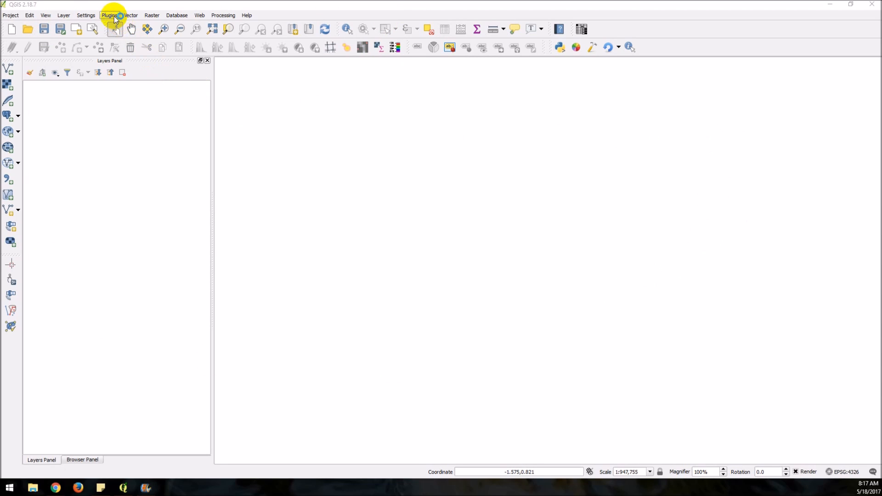
mouse_move(29, 15)
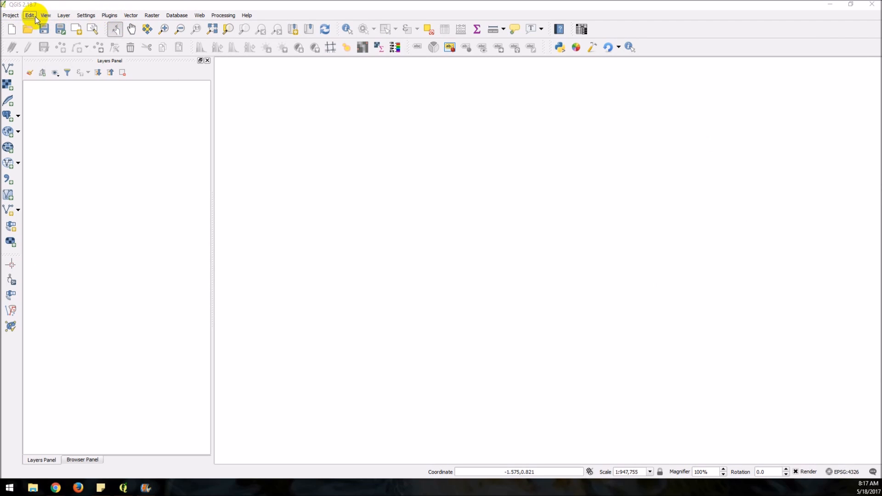
Step: Open the plugin manager on All plugins and search for 'openlayers'
left_click(110, 15)
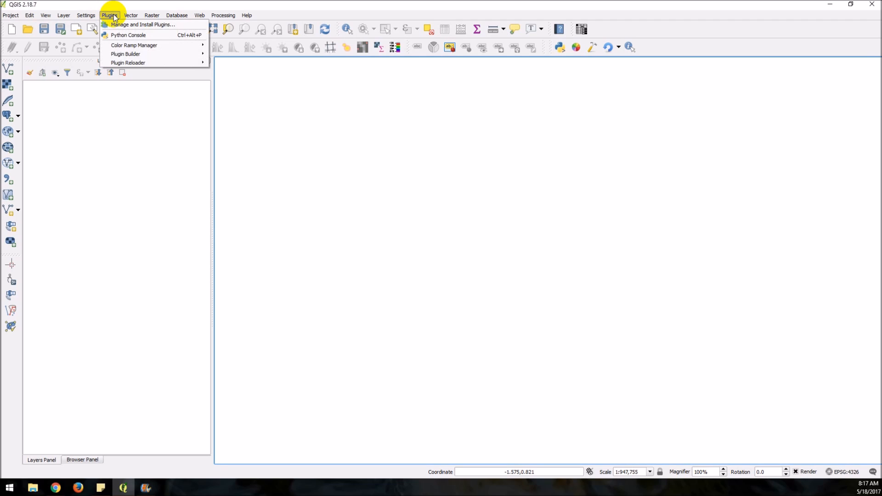
left_click(109, 15)
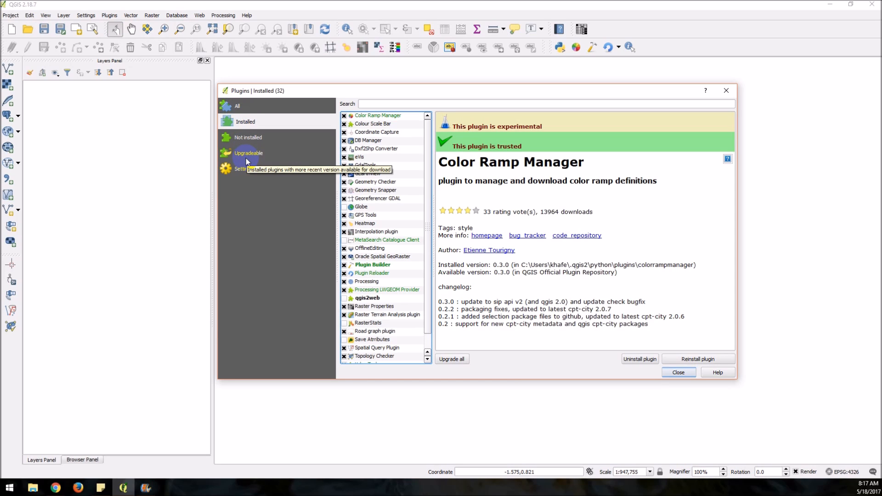
left_click(231, 106)
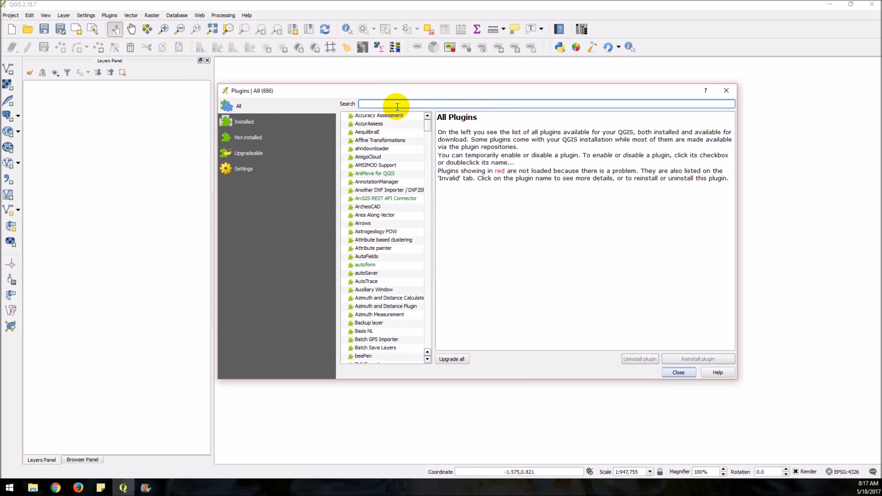
type("open lay")
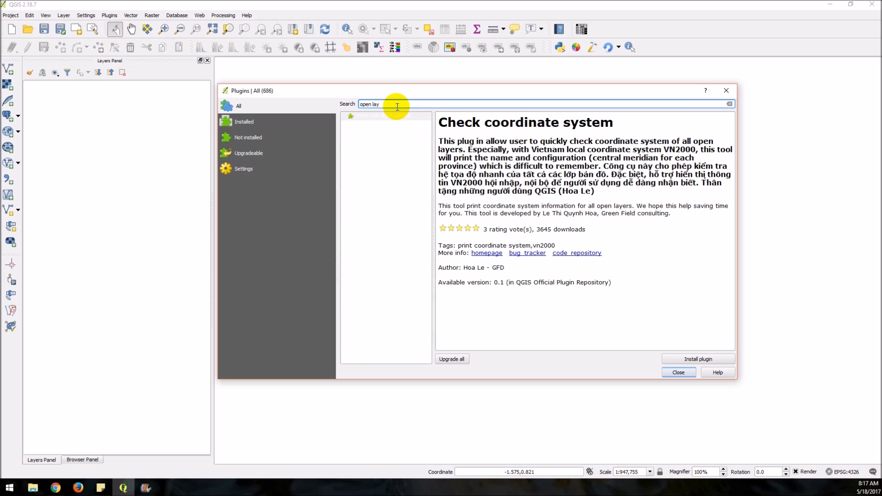
type("ers")
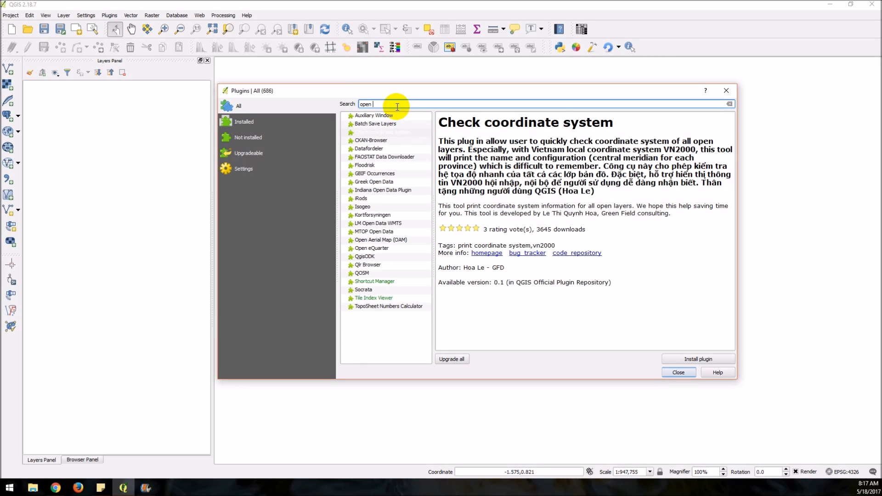
mouse_move(392, 120)
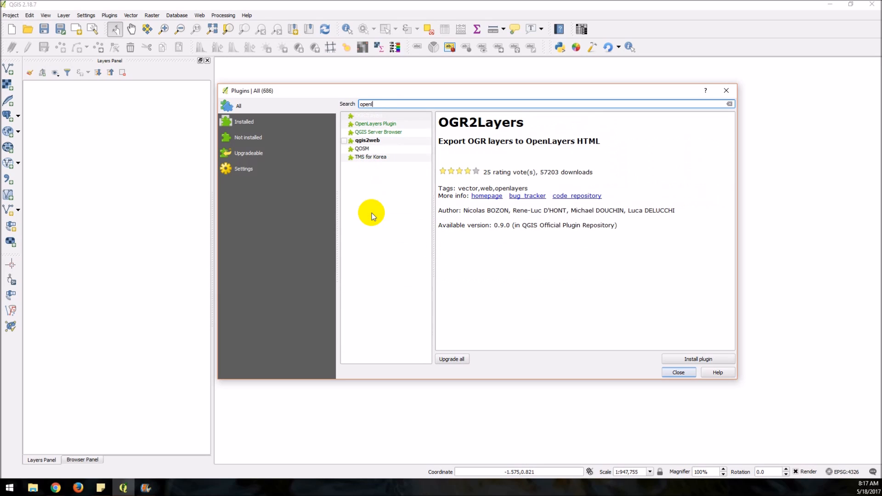
mouse_move(381, 103)
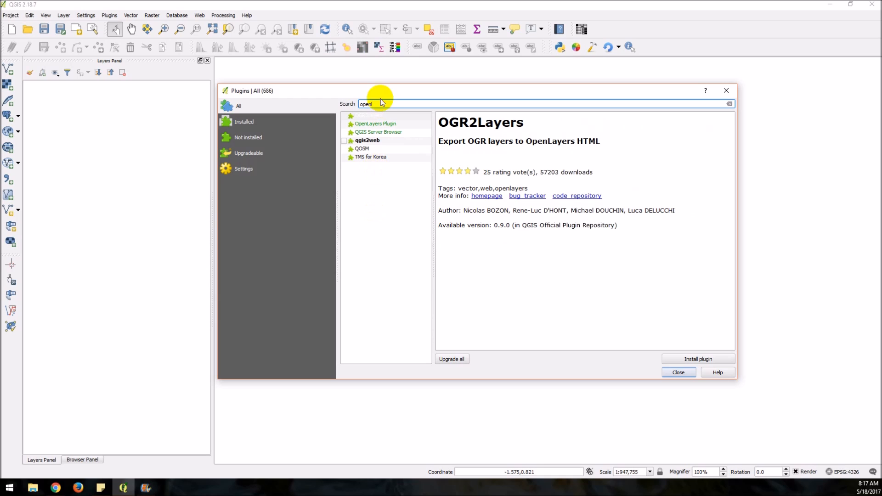
mouse_move(368, 127)
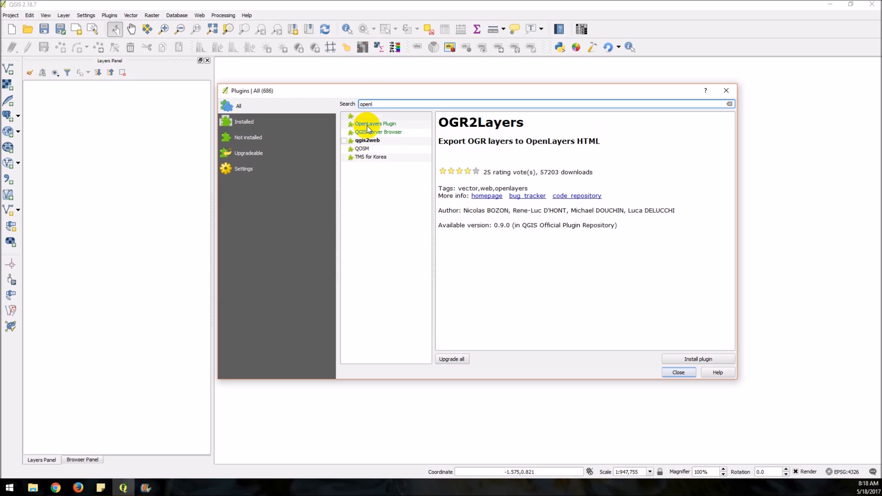
Step: Select the OpenLayers Plugin and install it
left_click(374, 123)
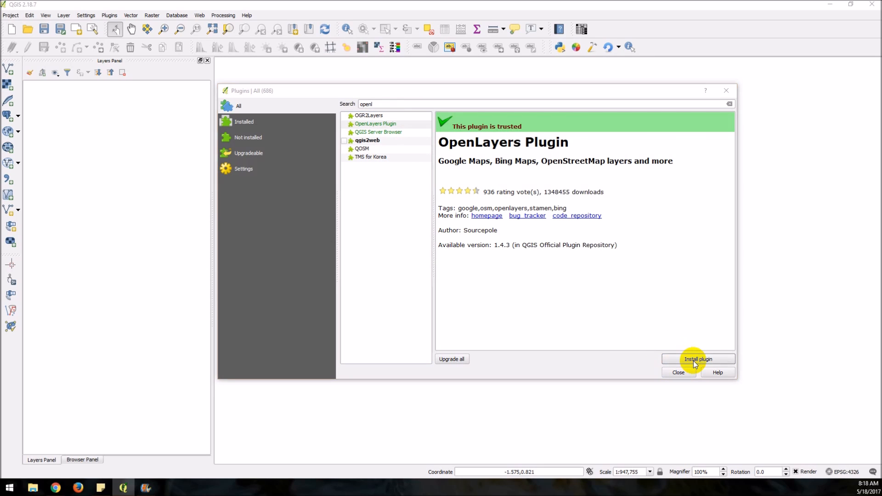
left_click(697, 358)
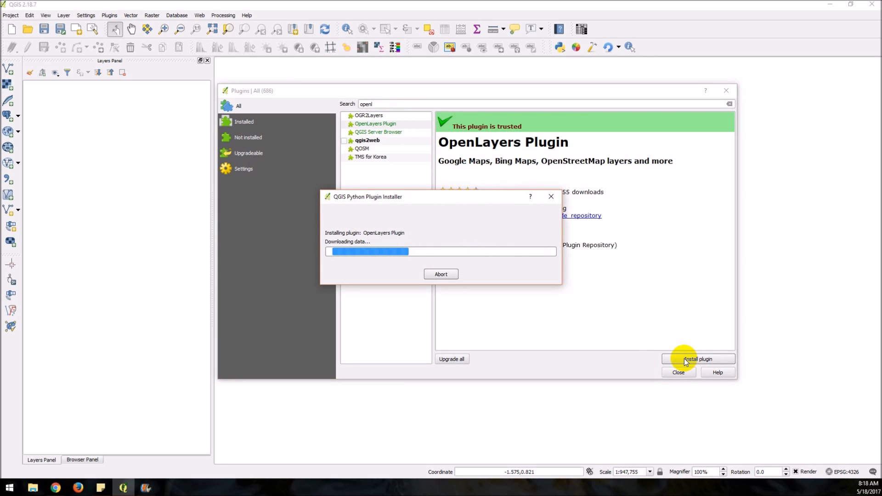
left_click(697, 358)
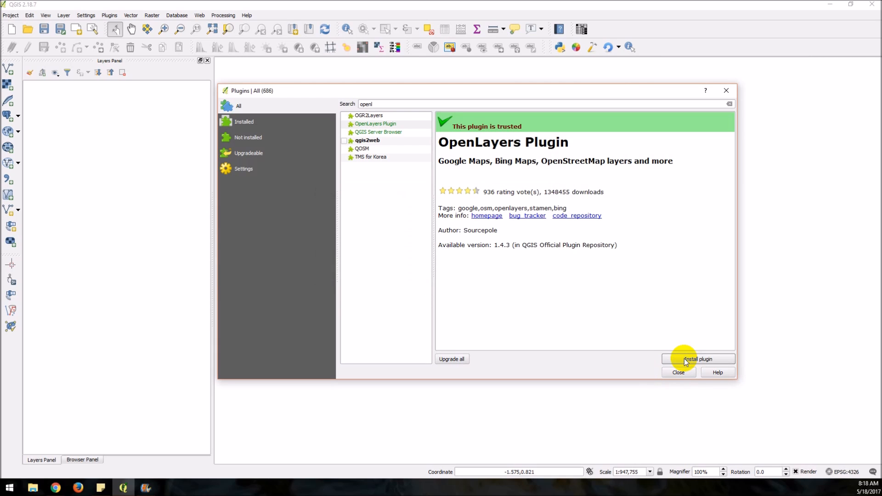
left_click(697, 358)
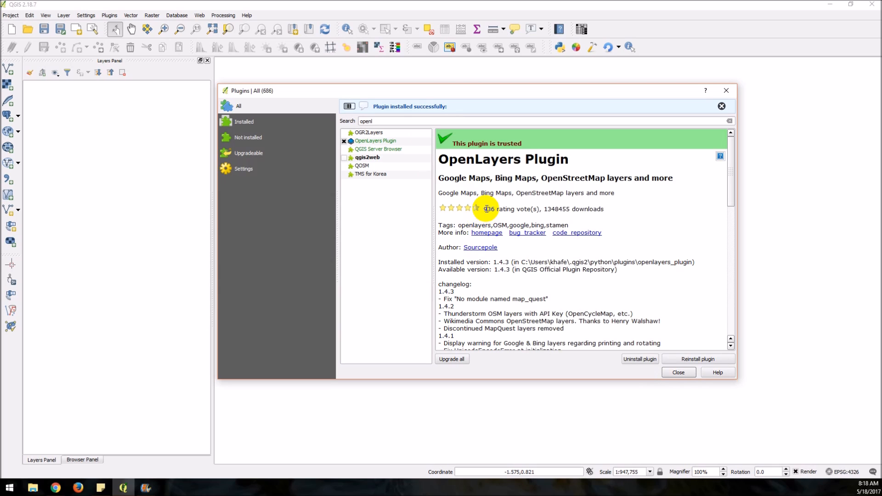
Step: Review the OpenLayers Plugin changelog, then switch to the Installed plugins list
scroll("down", 3)
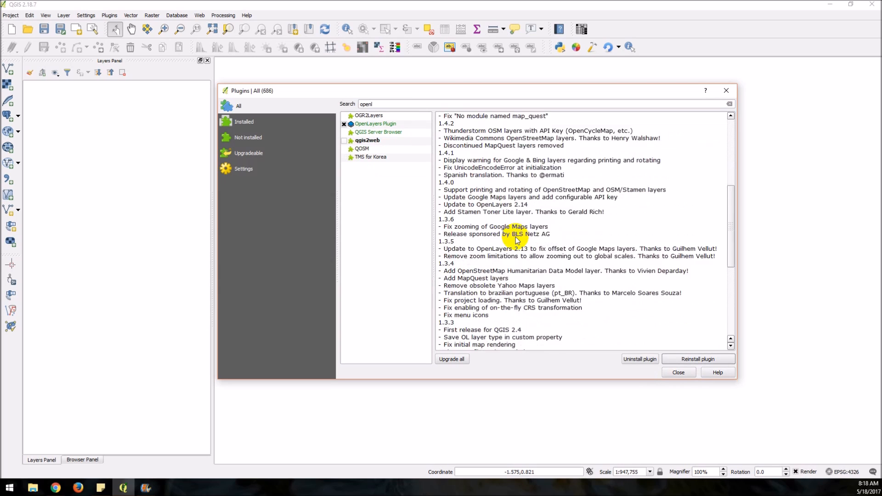
left_click(375, 123)
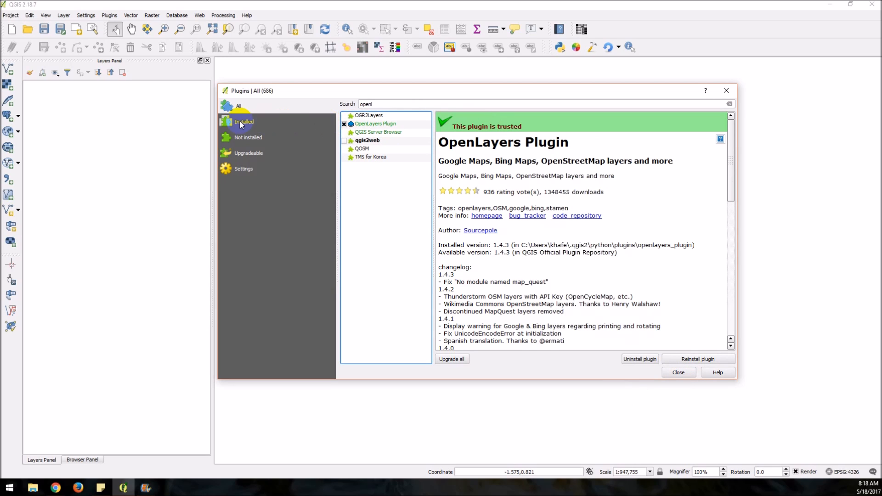
left_click(245, 121)
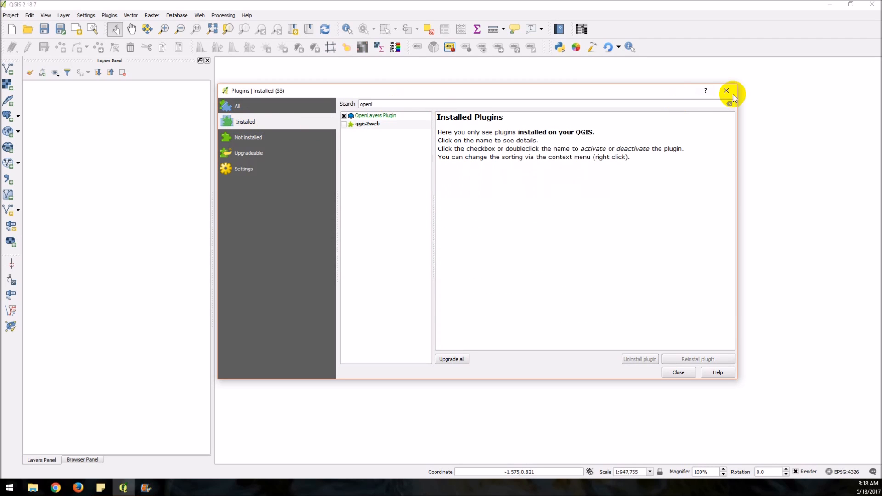
Step: Clear the search, confirm OpenLayers Plugin is installed, and close the plugin manager
left_click(729, 104)
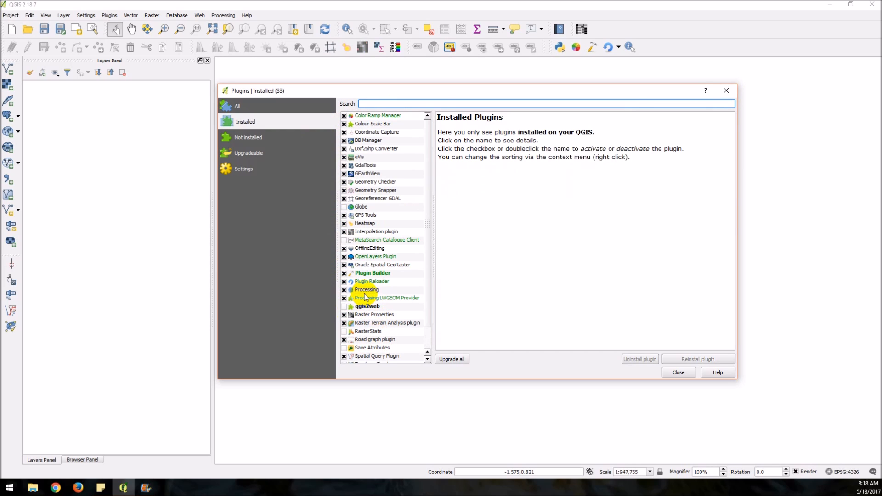
left_click(375, 256)
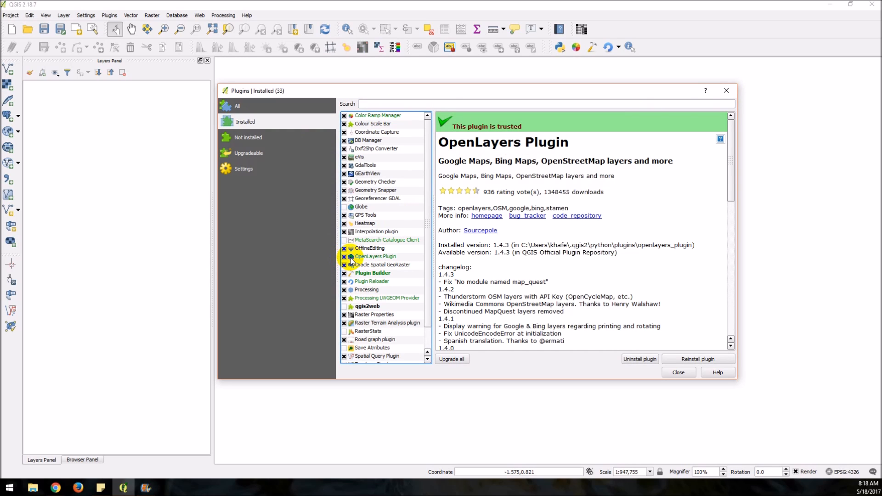
left_click(678, 372)
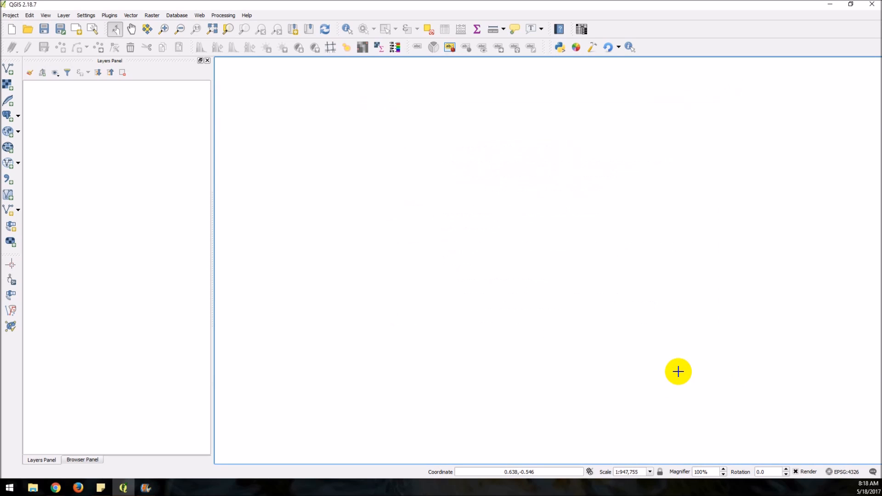
mouse_move(626, 47)
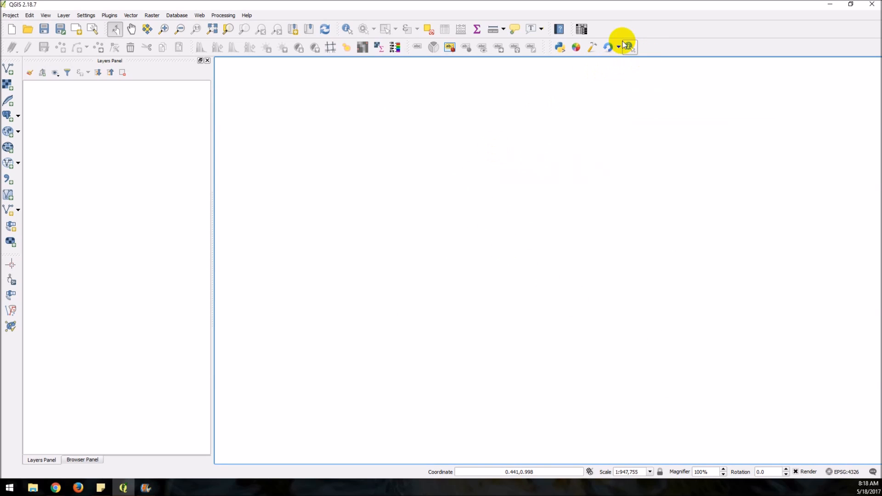
Step: Open the Web menu to reach the OpenLayers plugin's Google Maps layers
left_click(200, 16)
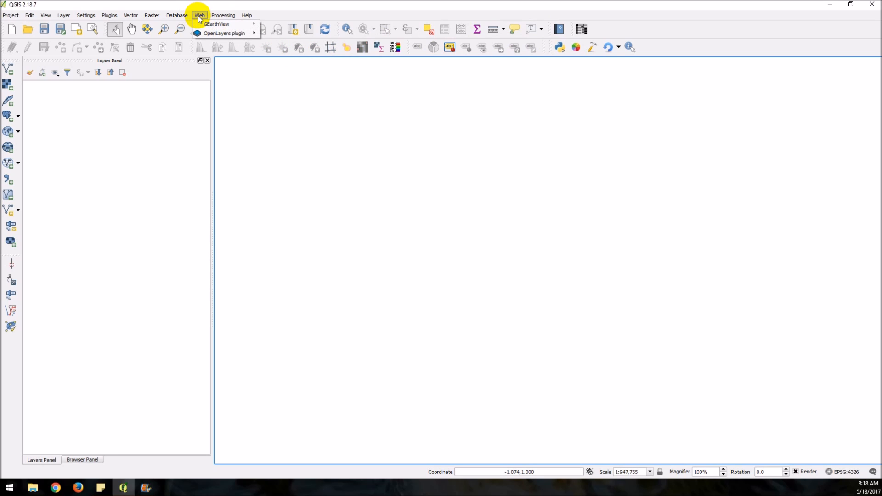
mouse_move(225, 33)
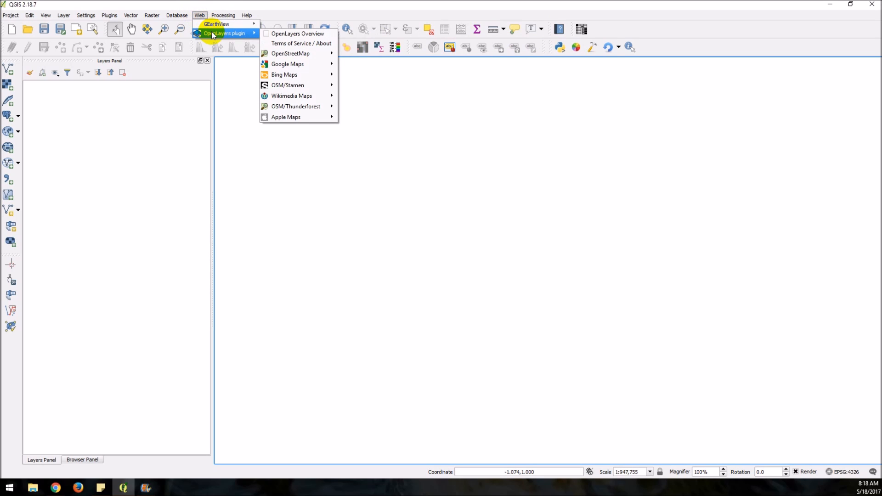
mouse_move(297, 33)
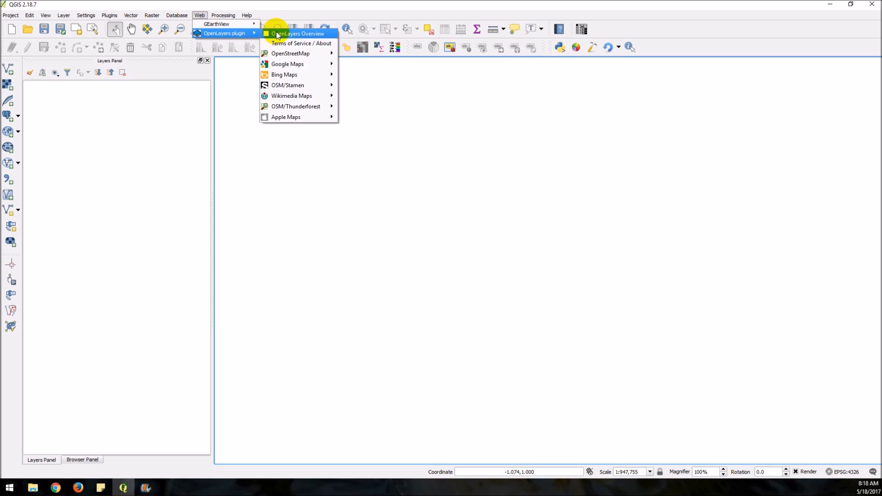
mouse_move(287, 63)
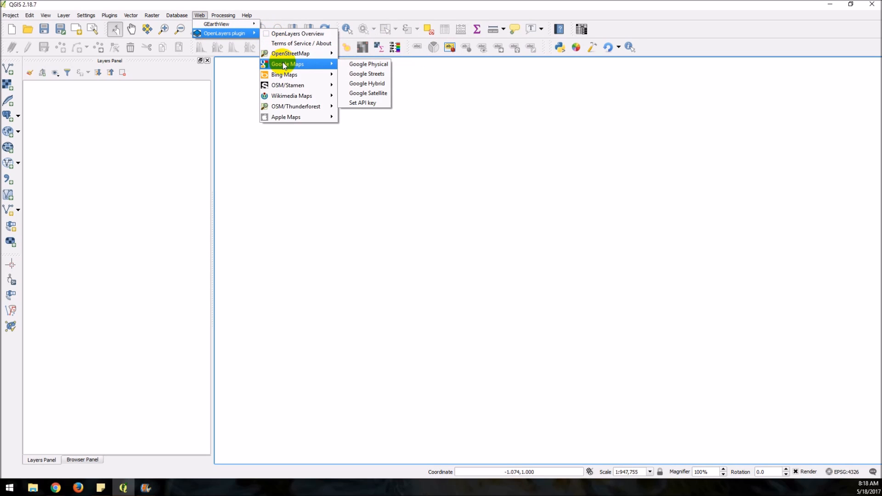
mouse_move(368, 63)
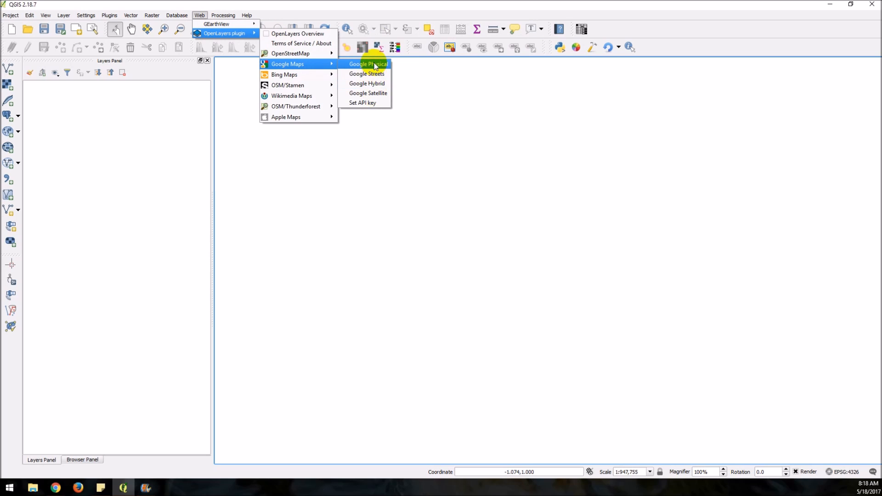
mouse_move(368, 93)
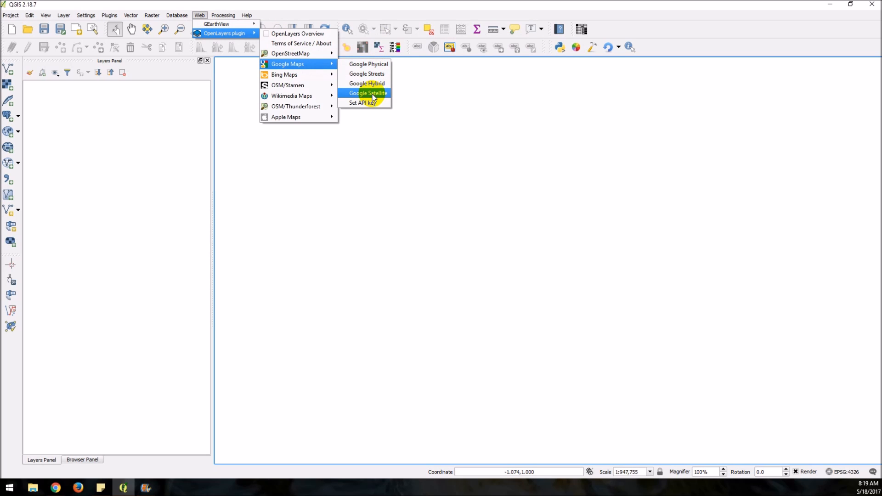
Step: Add the Google Satellite layer from the OpenLayers Google Maps submenu
left_click(367, 92)
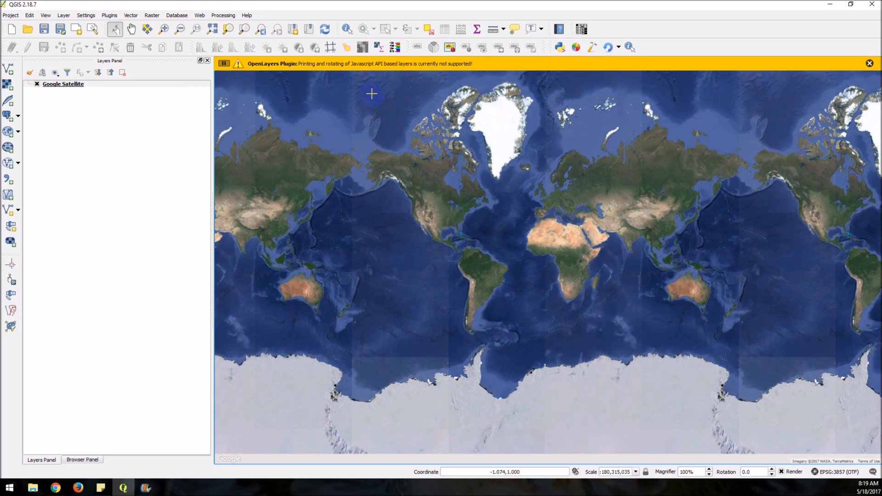
mouse_move(250, 61)
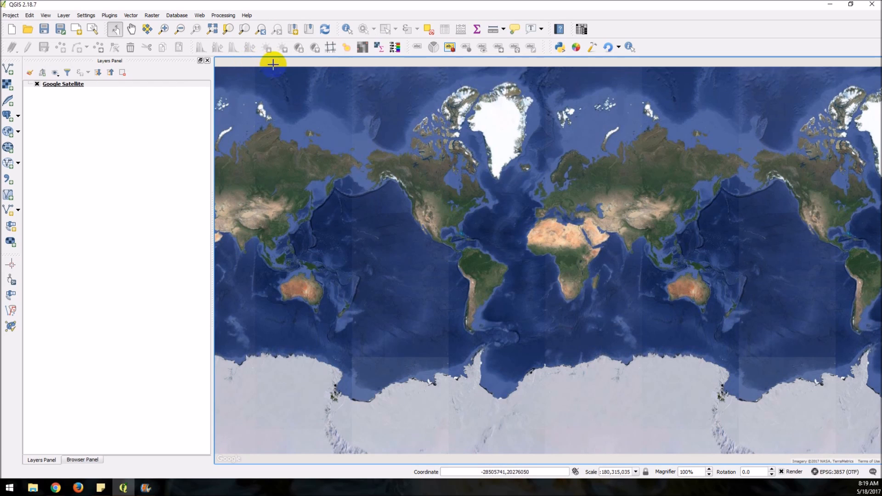
mouse_move(388, 239)
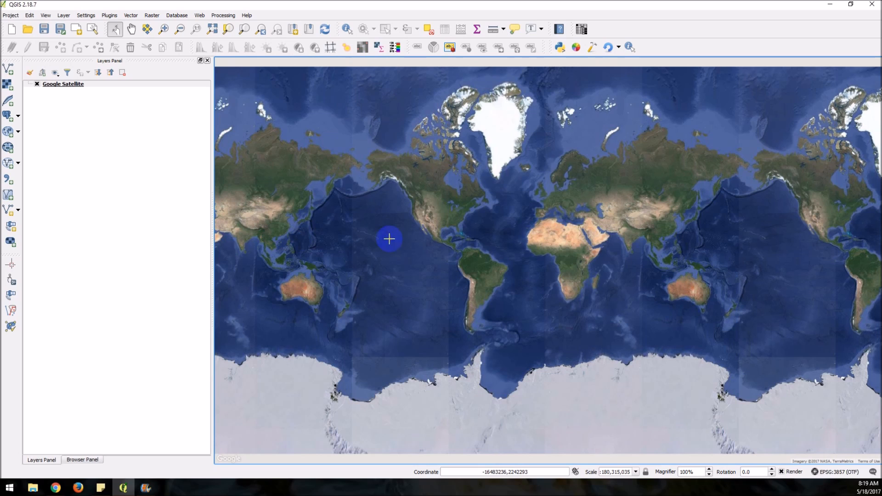
mouse_move(428, 239)
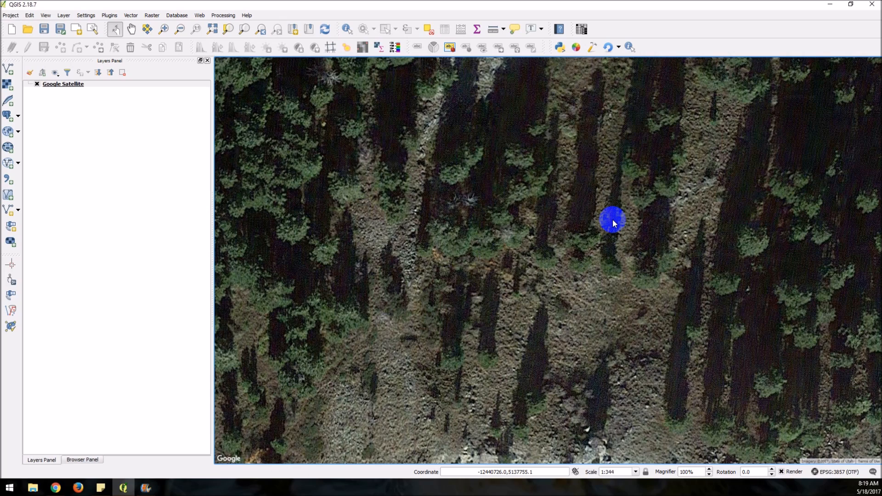
Step: Zoom the satellite map to a regional view of mountains and a valley town
scroll("down", 3)
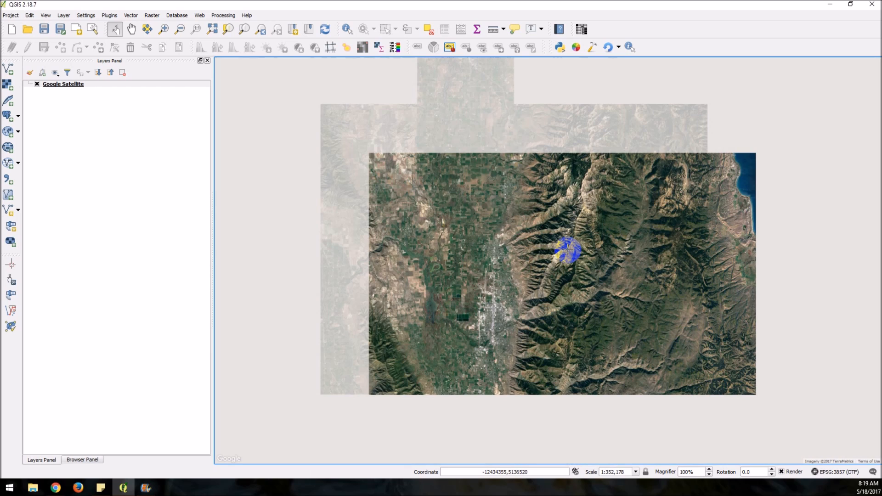
left_click(666, 246)
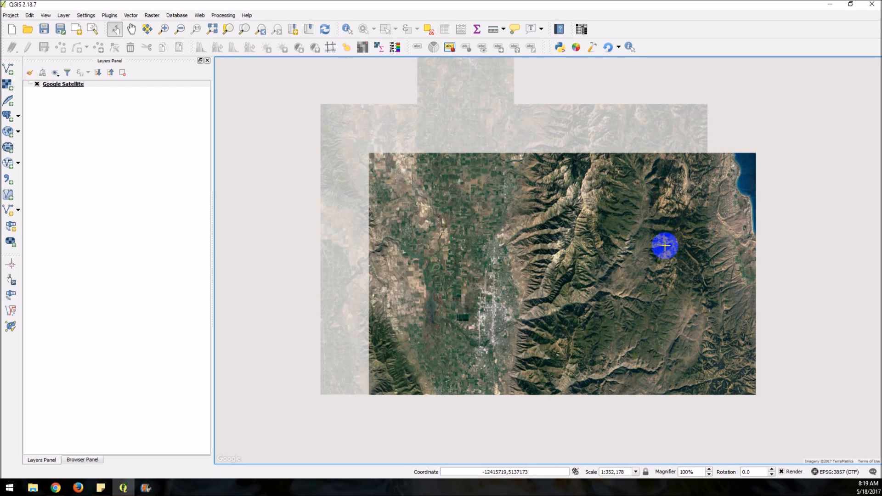